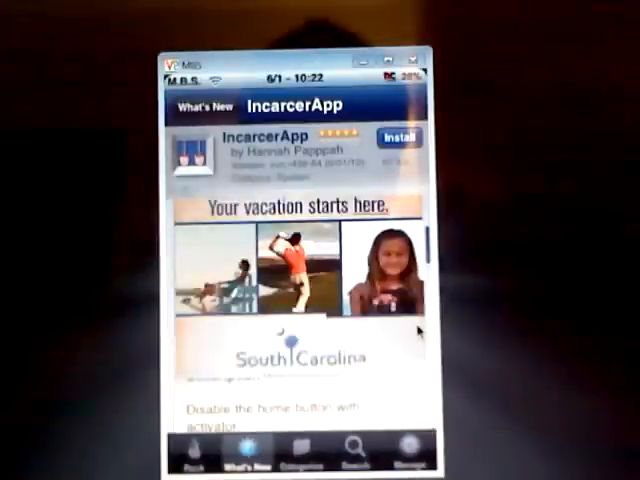
- Finish installing IncarcerApp and dismiss the Soft Restart Required alert
scroll(down, 3)
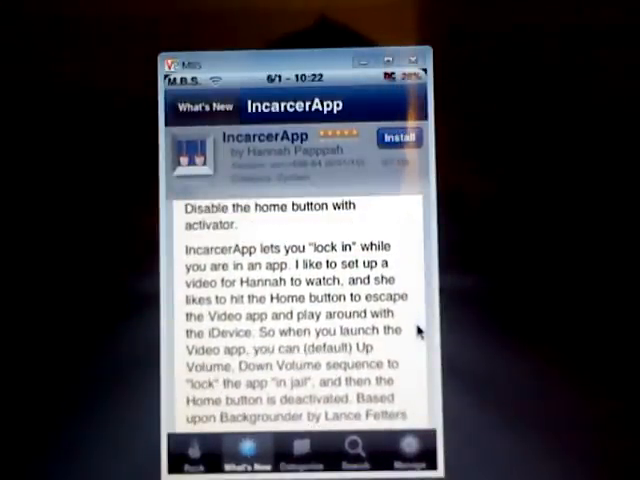
scroll(down, 3)
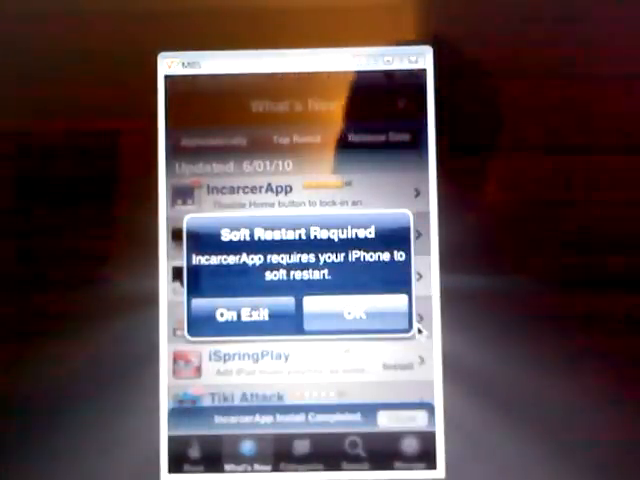
click(350, 314)
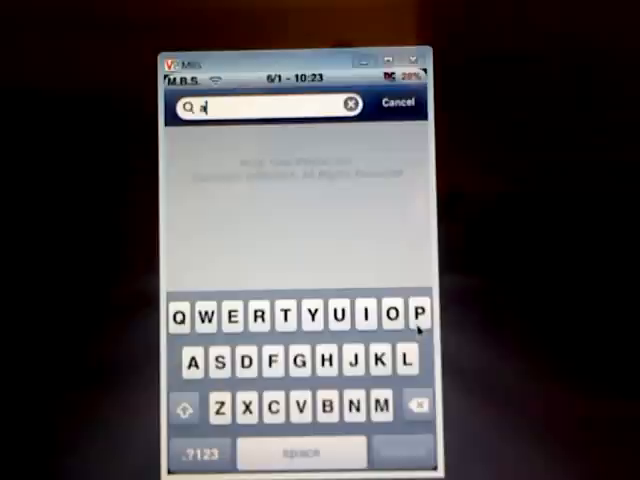
- Search Rock for 'ac' and open Activator from the results
text(c)
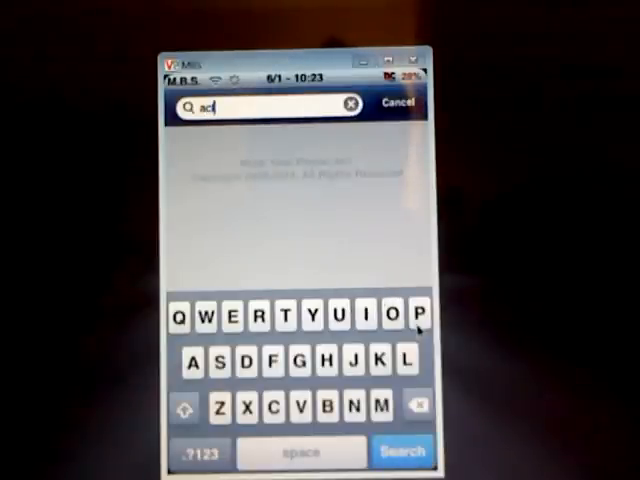
click(402, 452)
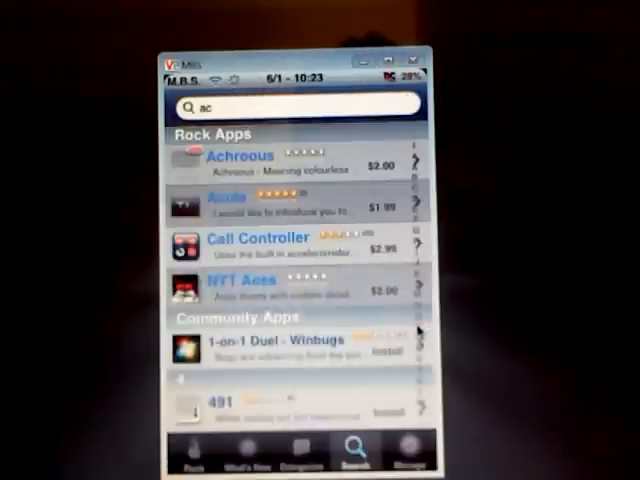
scroll(down, 3)
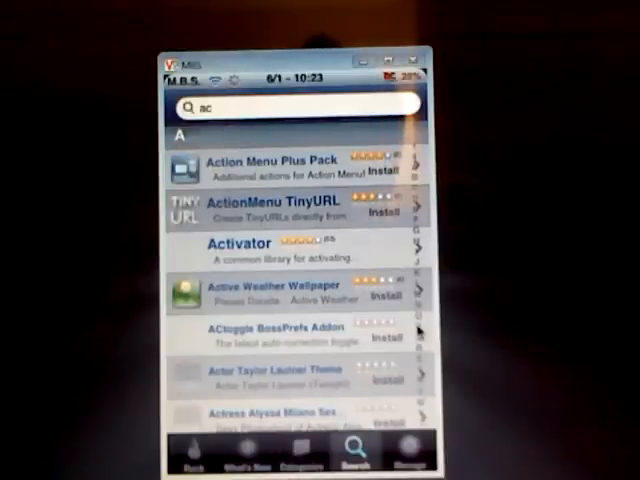
click(240, 243)
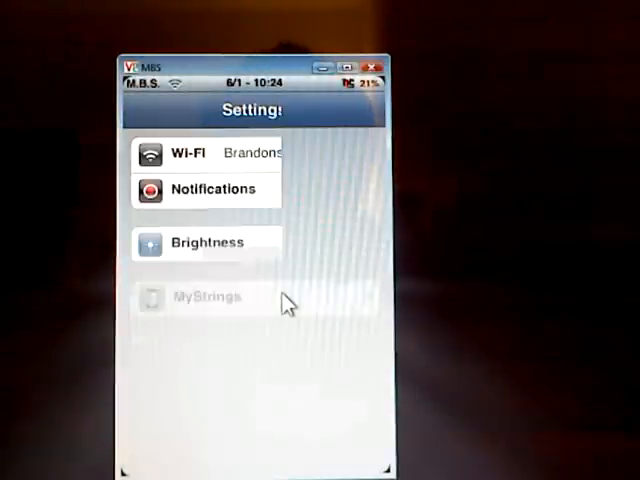
- Assign IncarcerApp to Activator's Anywhere Volume Down, Up gesture, then go home
scroll(down, 3)
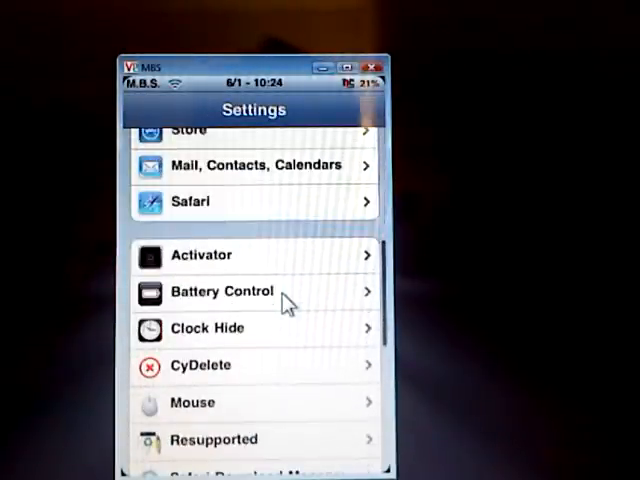
click(254, 255)
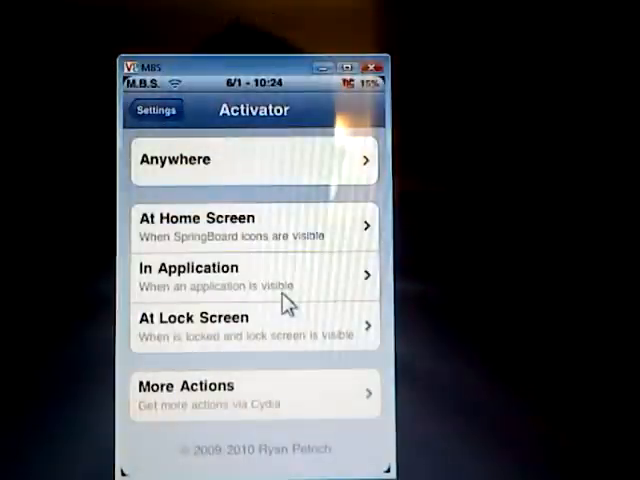
click(253, 160)
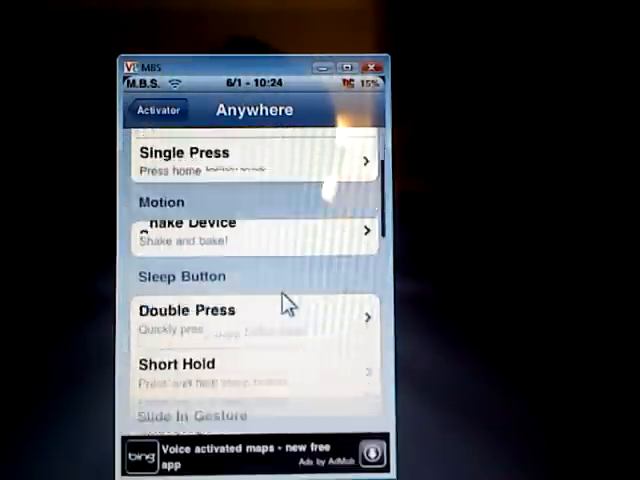
scroll(down, 3)
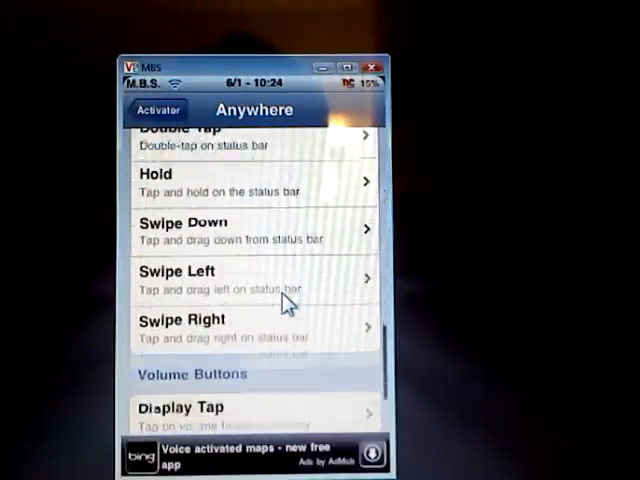
scroll(down, 3)
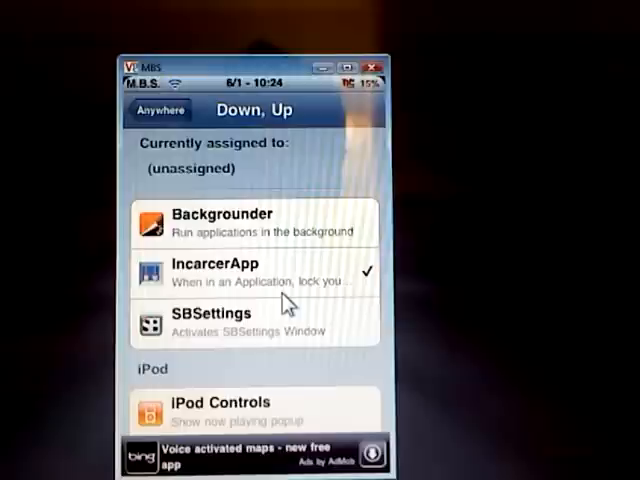
click(155, 110)
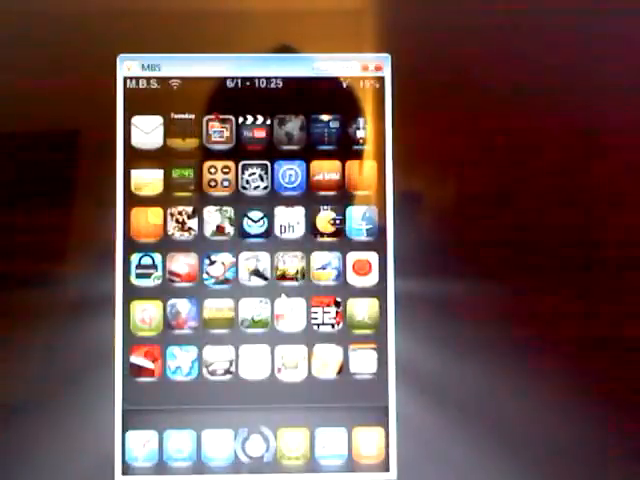
scroll(left, 3)
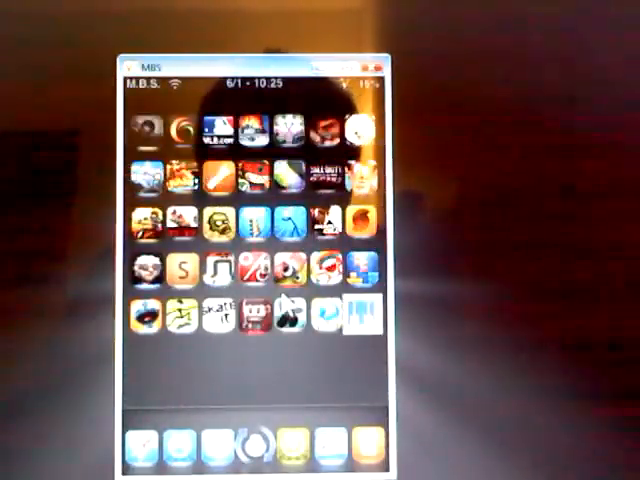